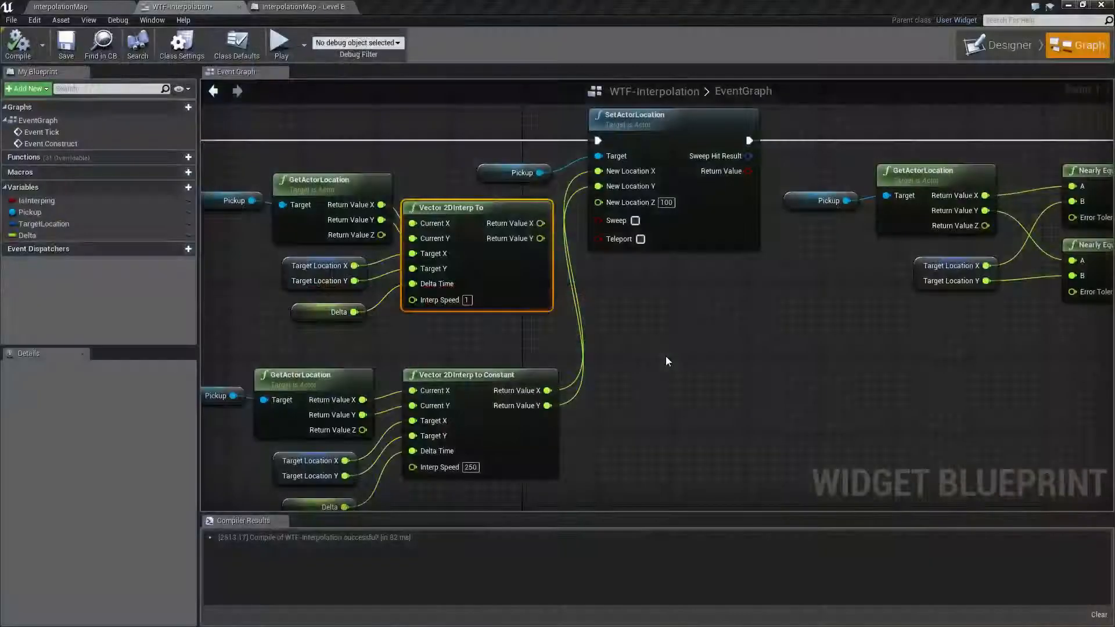
# Step: Bring the 'Interp Nodes' comment box with Ease, FInterp, CInterp and TInterp nodes into view
pyautogui.click(281, 43)
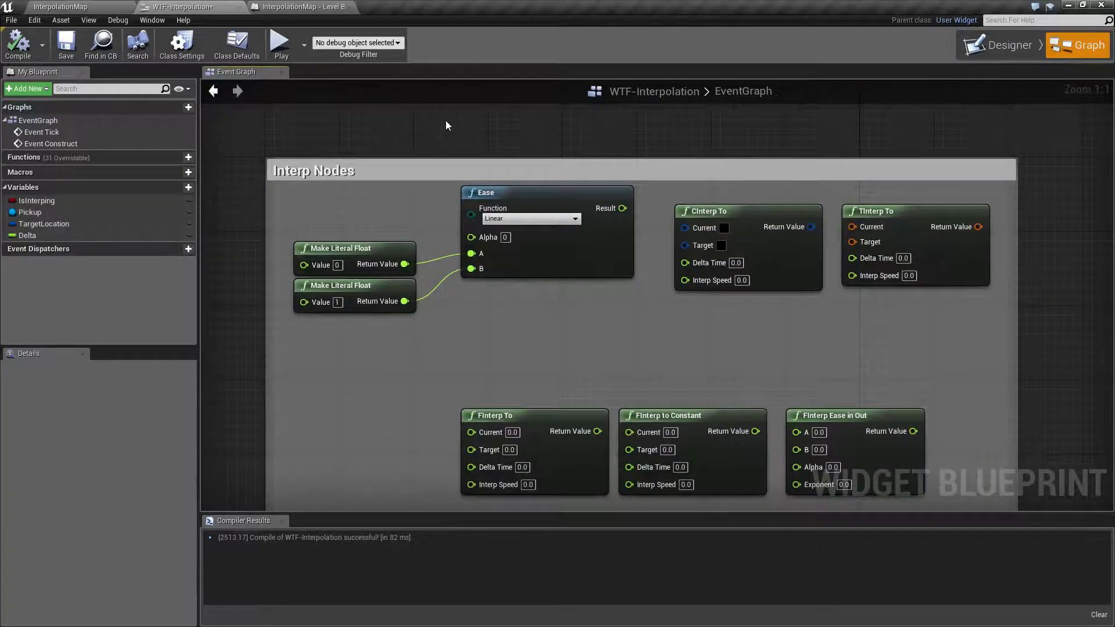
pyautogui.moveTo(477, 174)
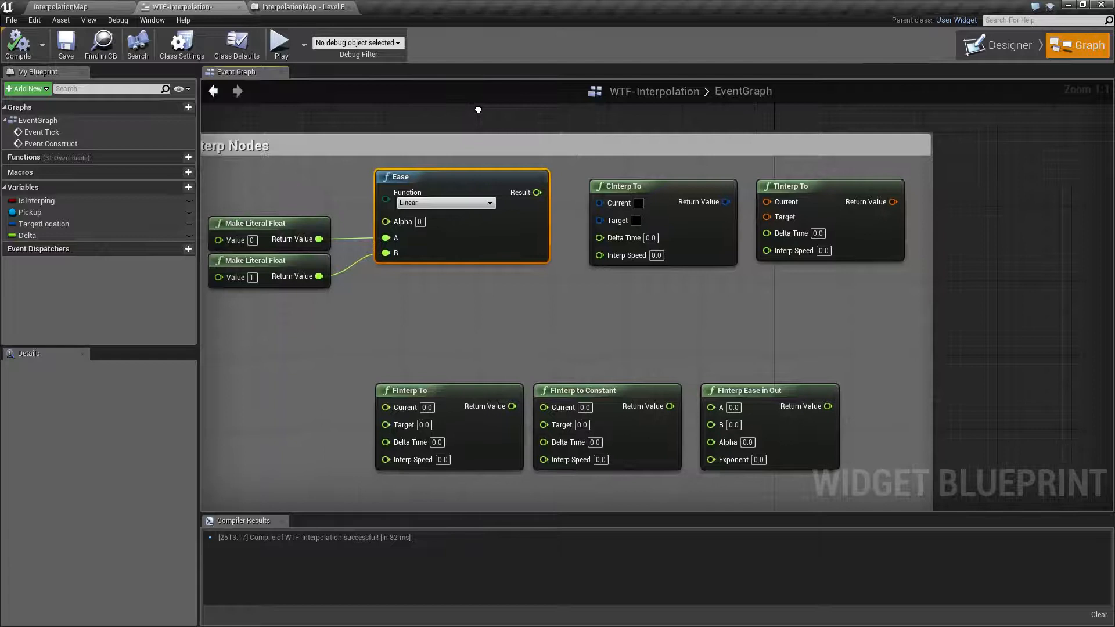
pyautogui.moveTo(444, 201)
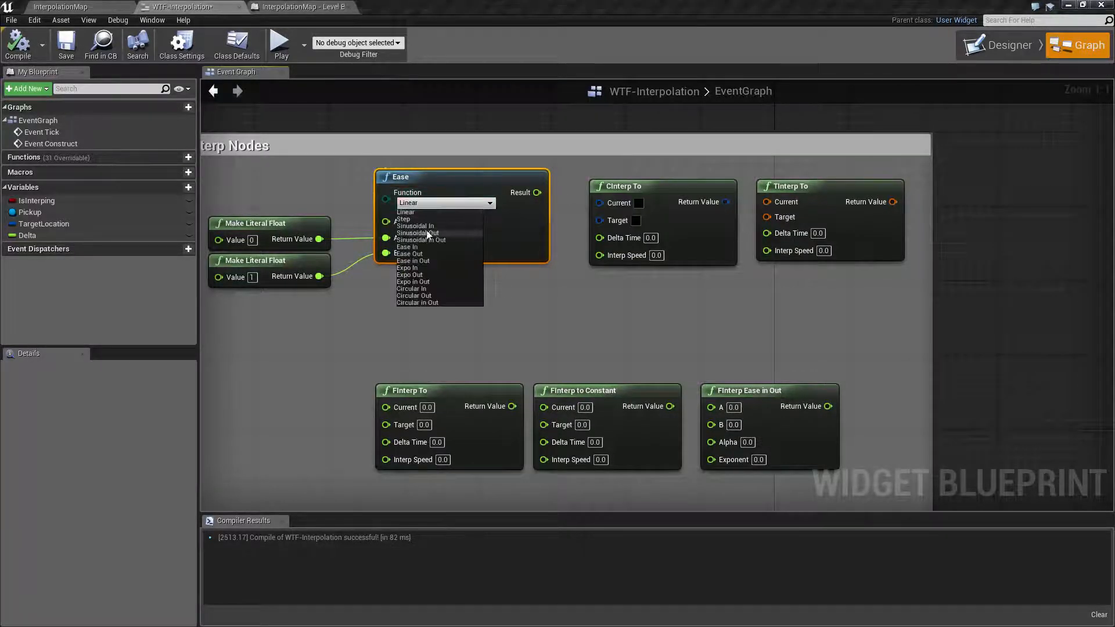
pyautogui.moveTo(424, 220)
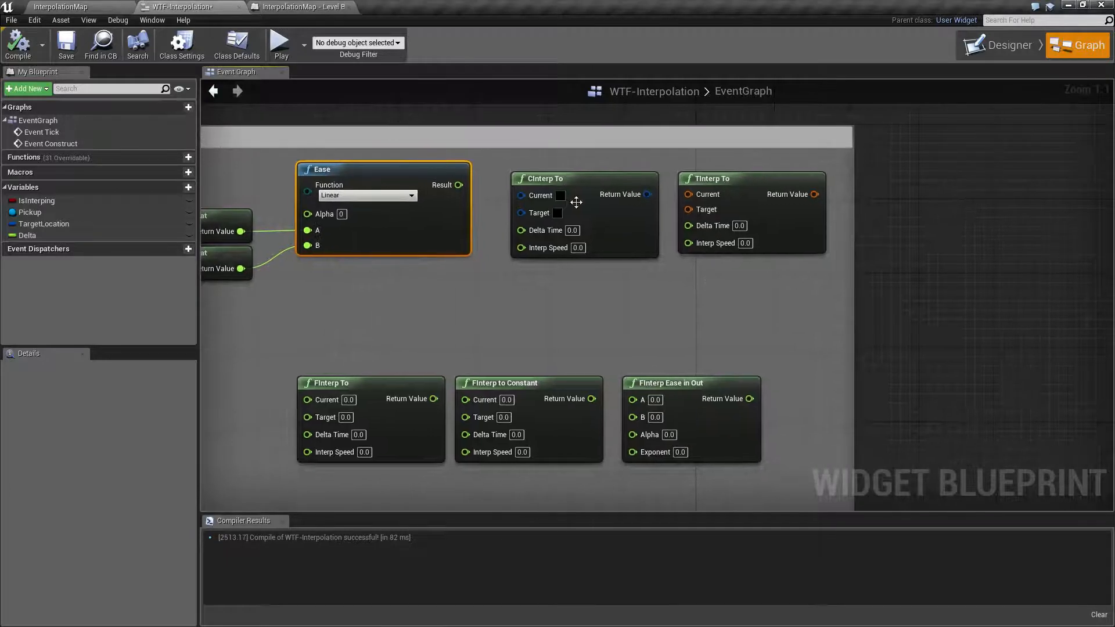
pyautogui.moveTo(723, 178)
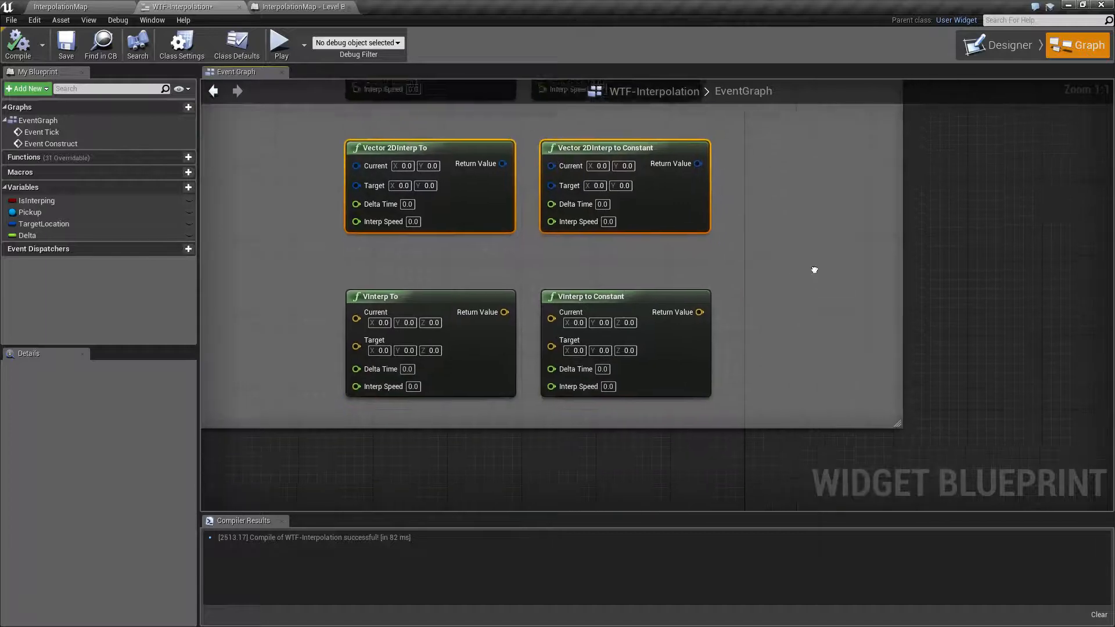
# Step: Scroll down to the Vector 2D Interp and VInterp nodes in the overview
pyautogui.scroll(-3)
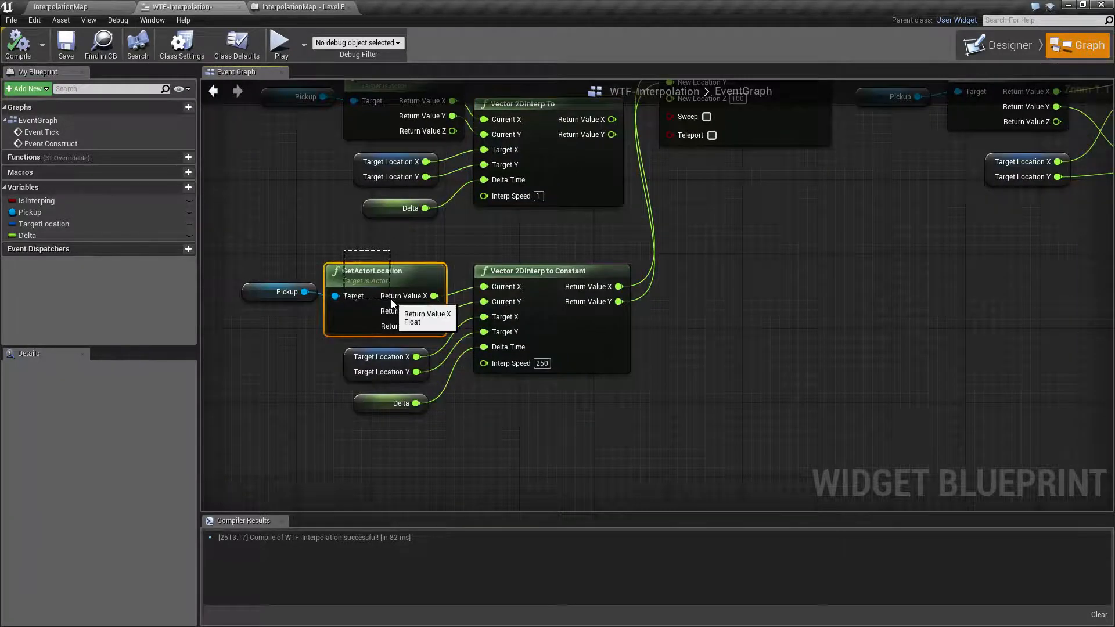
# Step: Inspect the Delta node and pickup movement chain, then open the InterpolationMap level
pyautogui.click(349, 352)
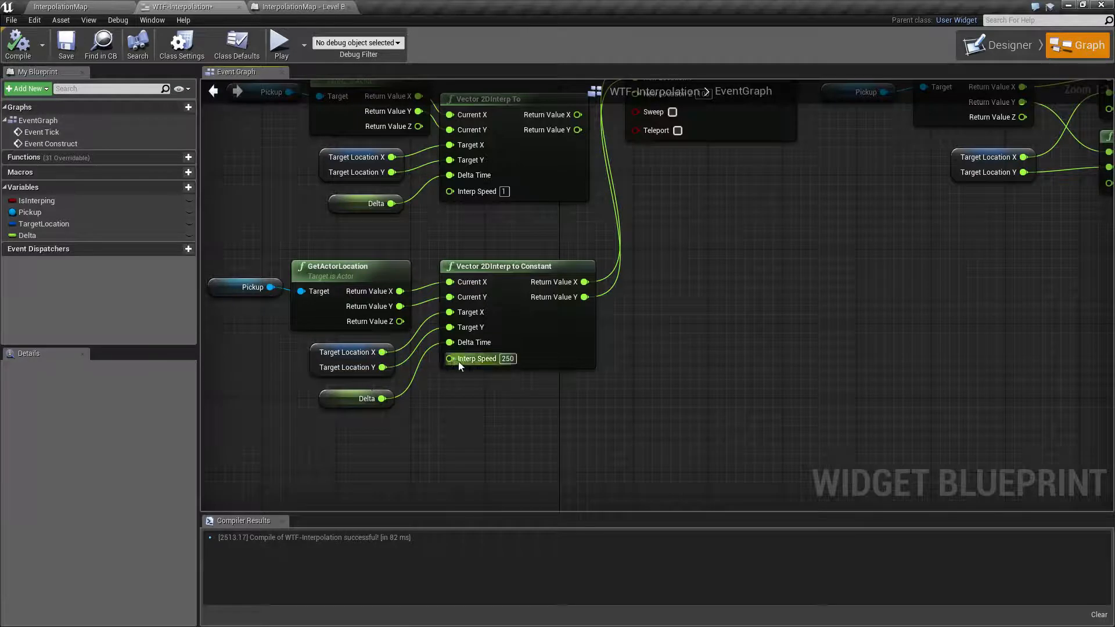
pyautogui.click(367, 398)
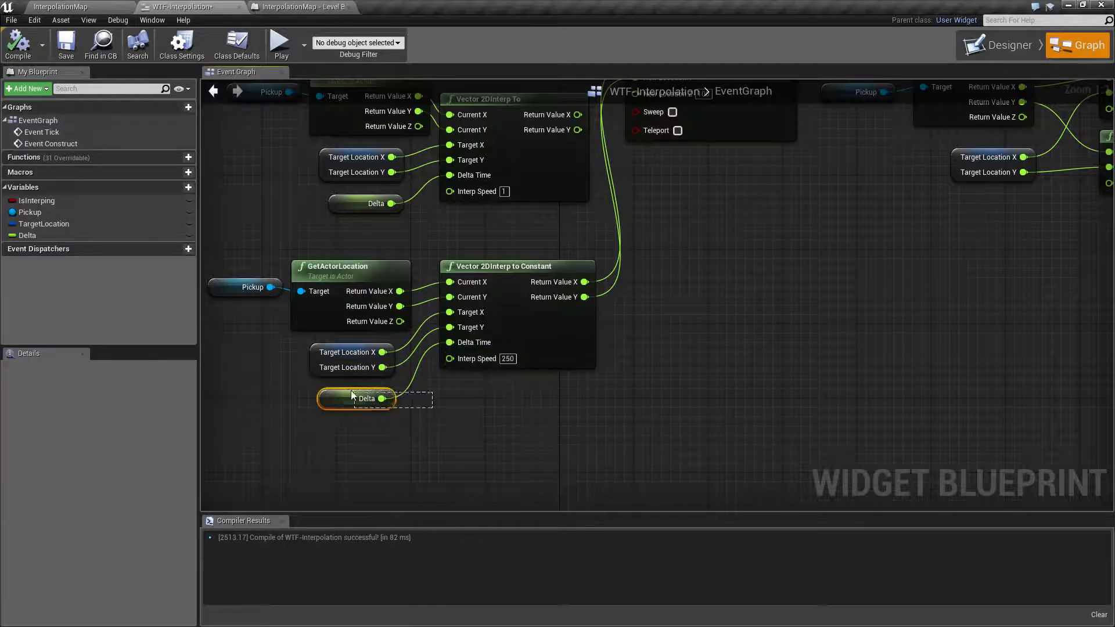
pyautogui.click(366, 398)
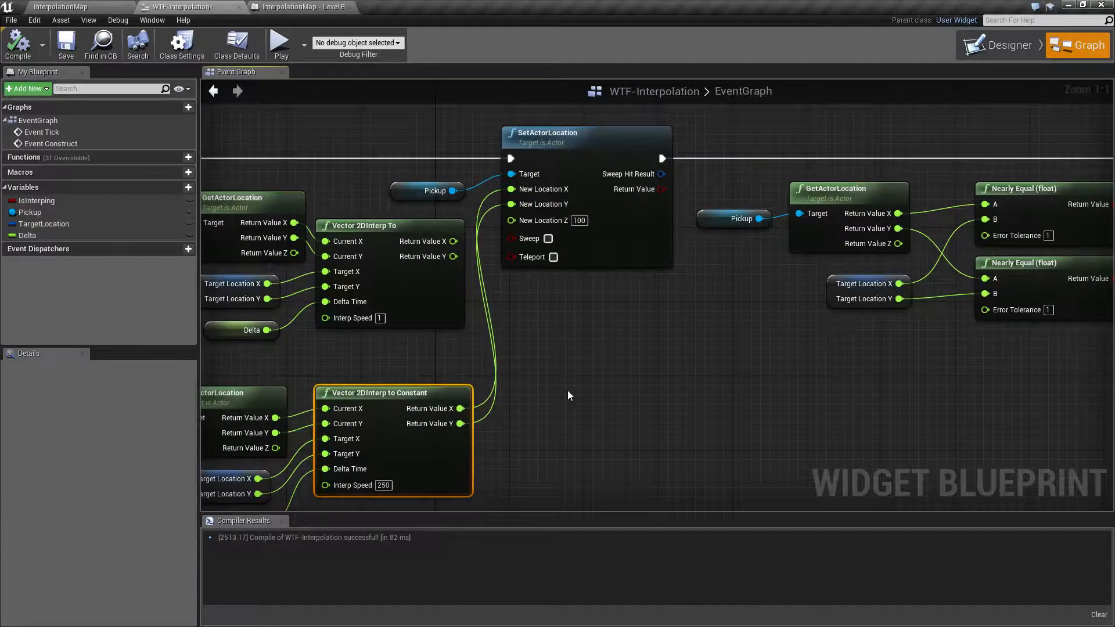
pyautogui.click(561, 133)
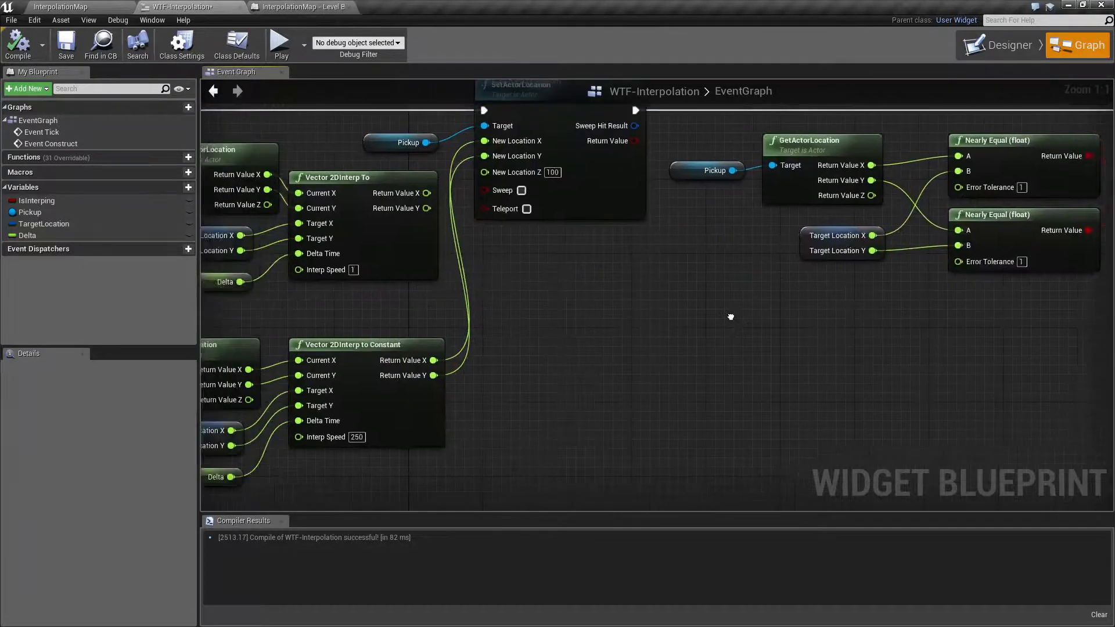
pyautogui.moveTo(730, 316); pyautogui.dragTo(647, 283)
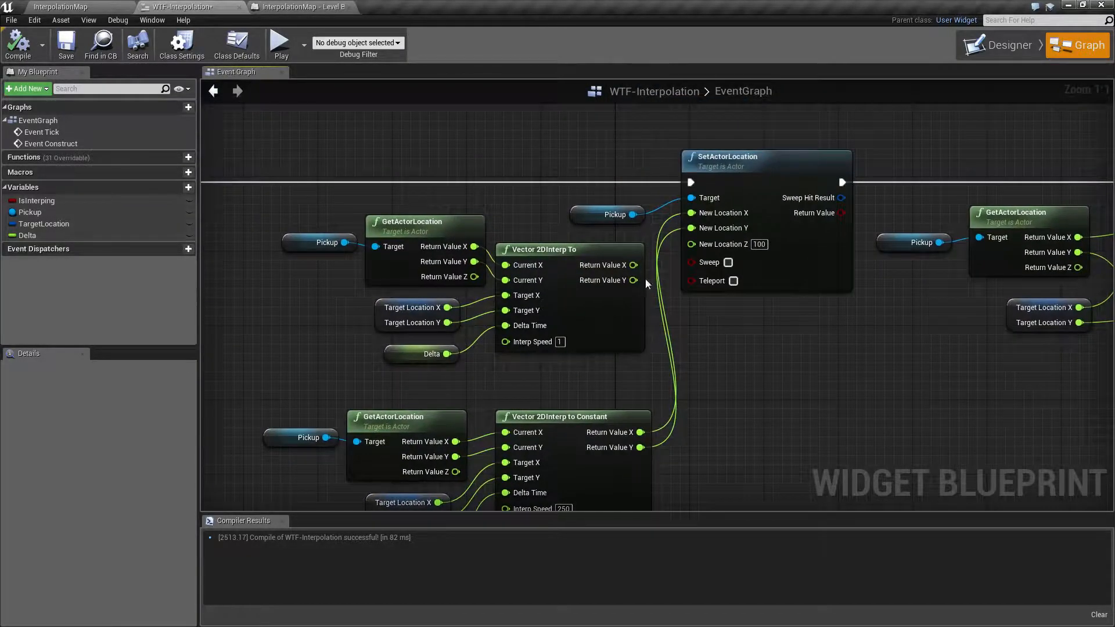
pyautogui.click(52, 7)
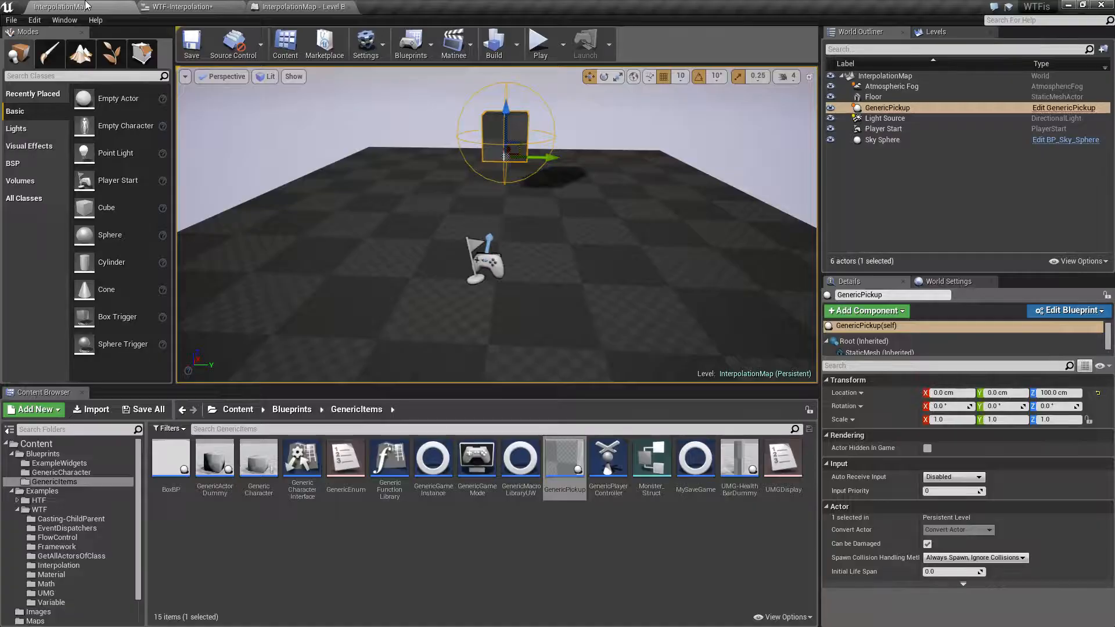